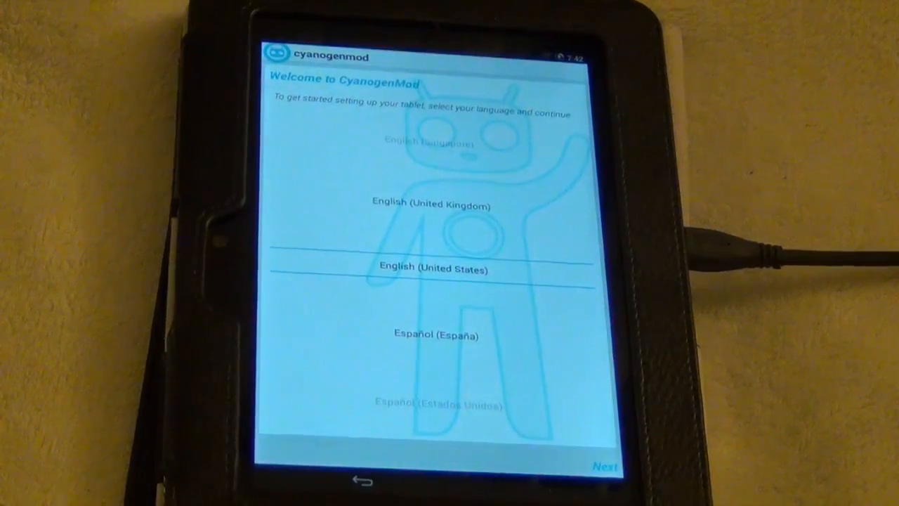
Step: Continue with English (United States), keep location access enabled, and finish the wizard
click(605, 467)
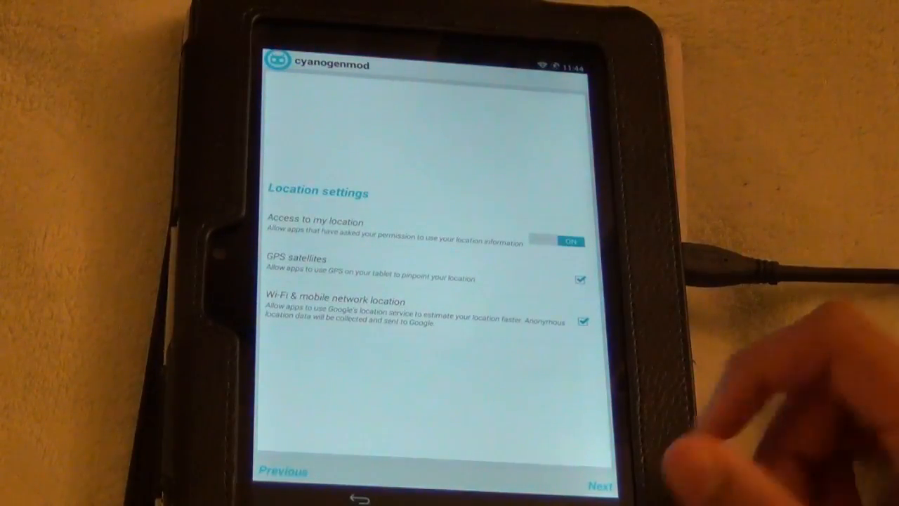
click(600, 484)
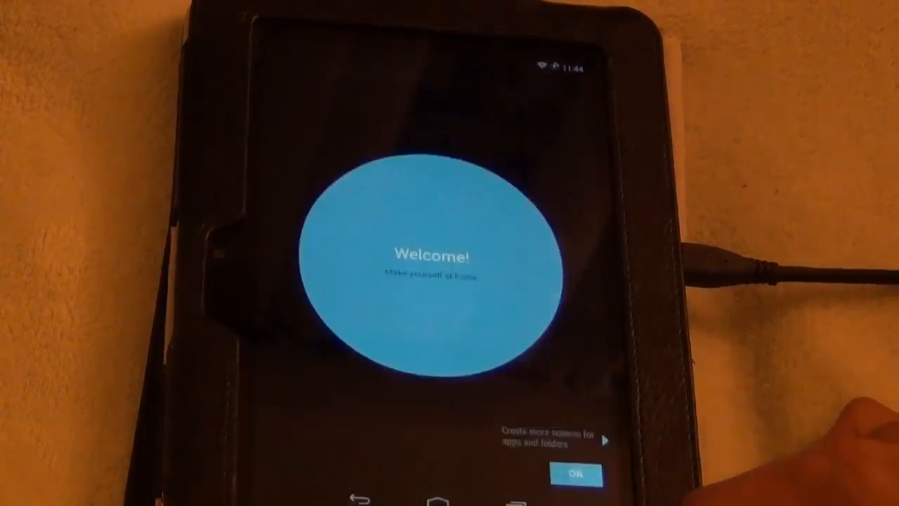